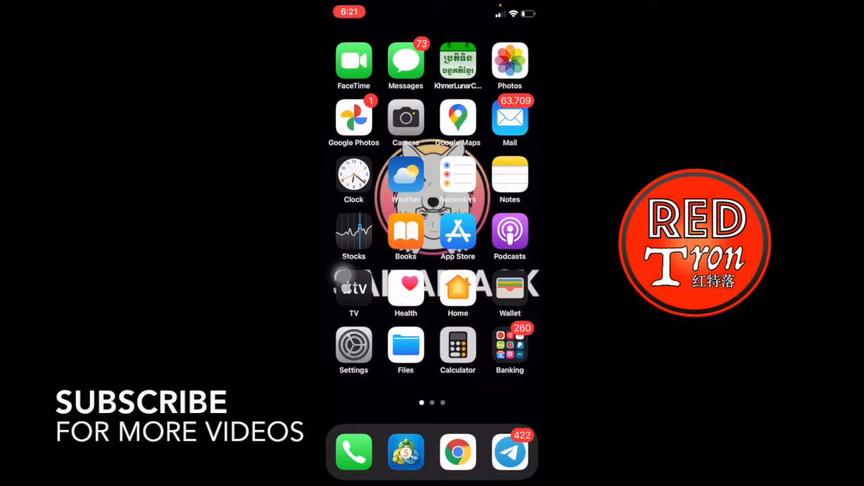
Swipe across Home Screen pages toward the App Store icon.
{"action": "scroll", "scroll_direction": "left", "scroll_amount": 3}
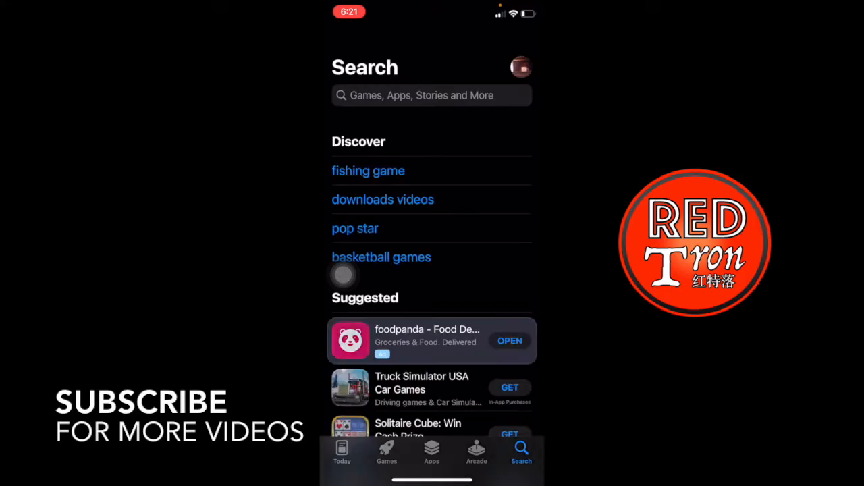
Search the App Store for 'Total file' and launch the installed Total files app via OPEN.
{"action": "left_click", "coordinate": [432, 95]}
{"action": "type", "text": "Total file"}
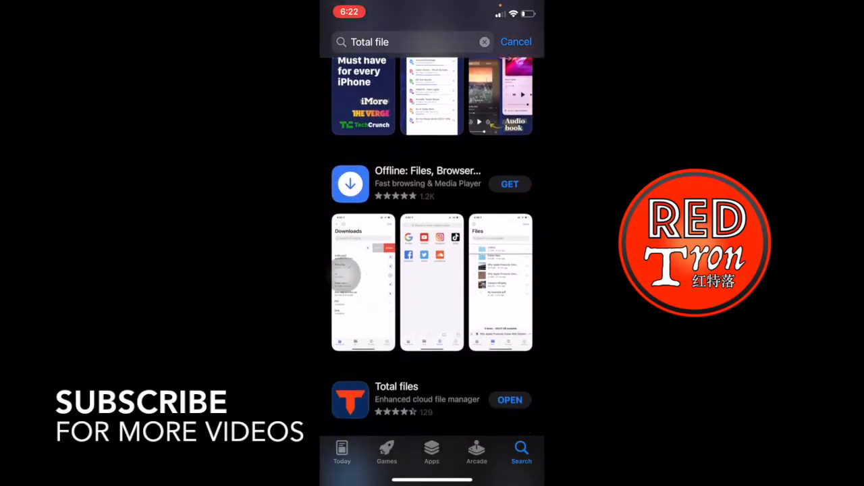
{"action": "scroll", "scroll_direction": "down", "scroll_amount": 3}
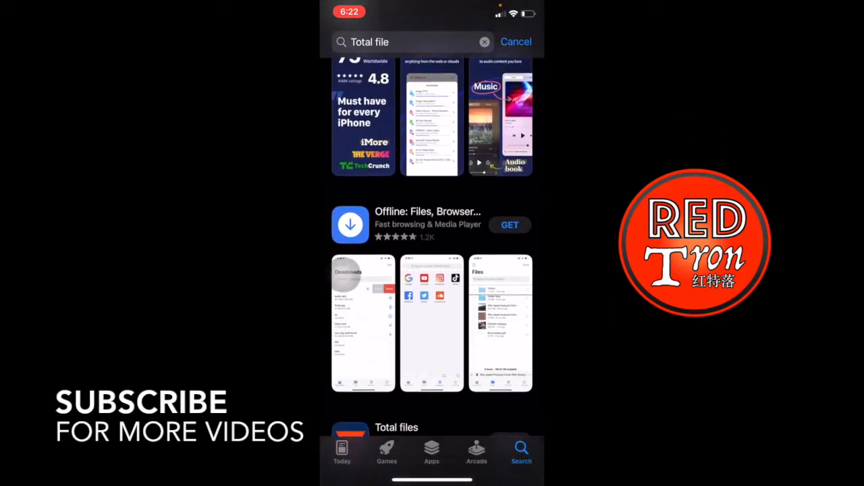
{"action": "scroll", "scroll_direction": "down", "scroll_amount": 3}
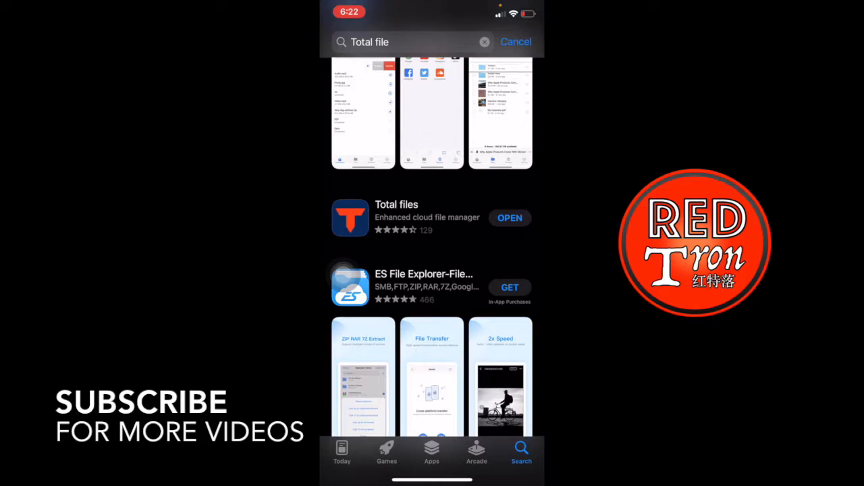
{"action": "left_click", "coordinate": [396, 218]}
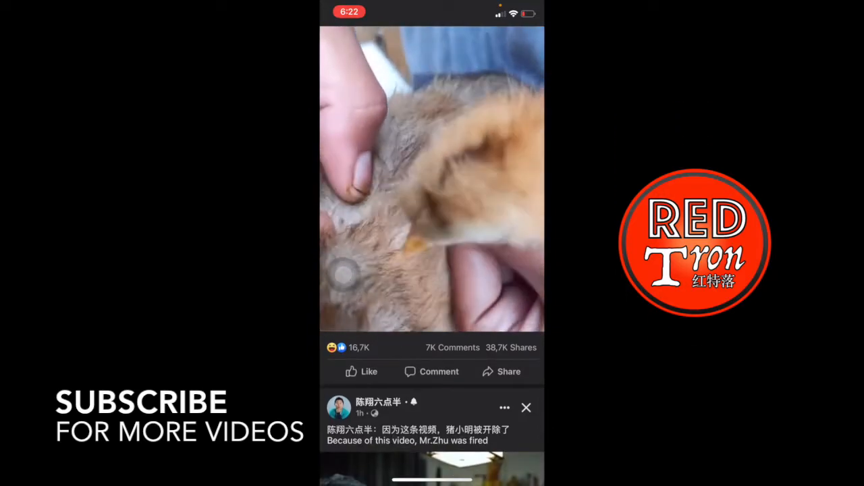
Share the chick video post and copy its link to the clipboard.
{"action": "left_click", "coordinate": [501, 371]}
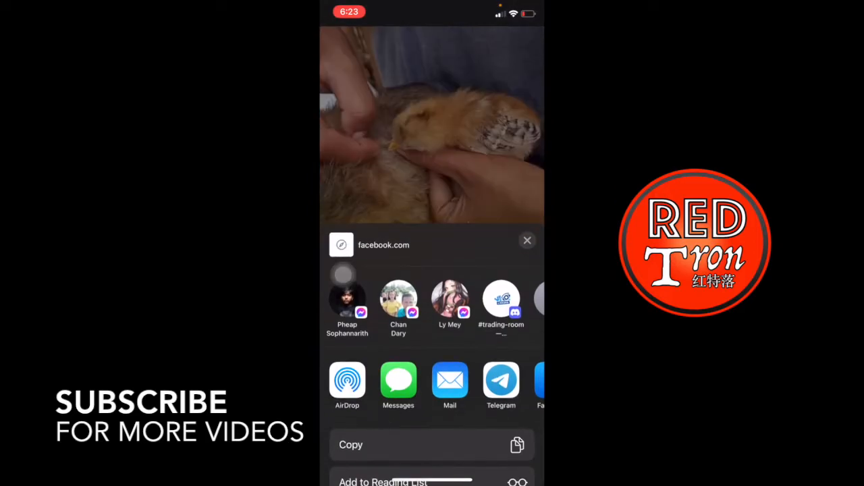
{"action": "left_click", "coordinate": [527, 240]}
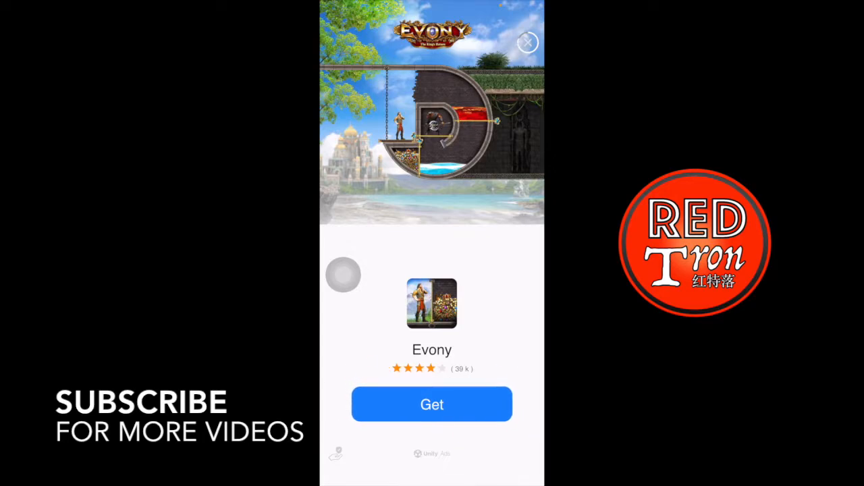
Close the full-screen Evony ad to reach the built-in browser's Google homepage.
{"action": "left_click", "coordinate": [528, 42]}
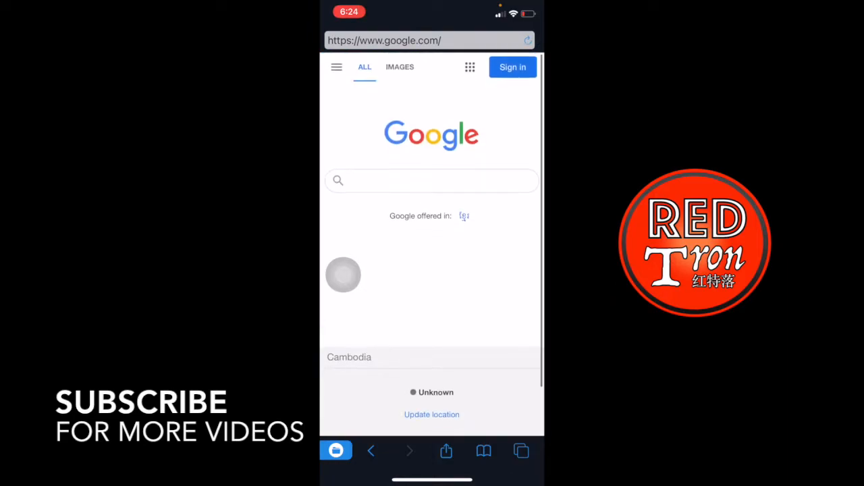
Search Google for 'fdownloader' and open the FDownloader.net result.
{"action": "left_click", "coordinate": [431, 180]}
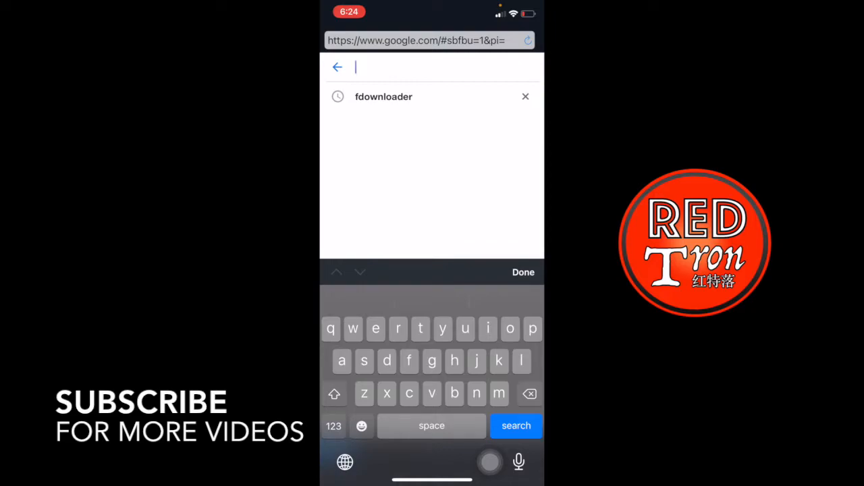
{"action": "type", "text": "f"}
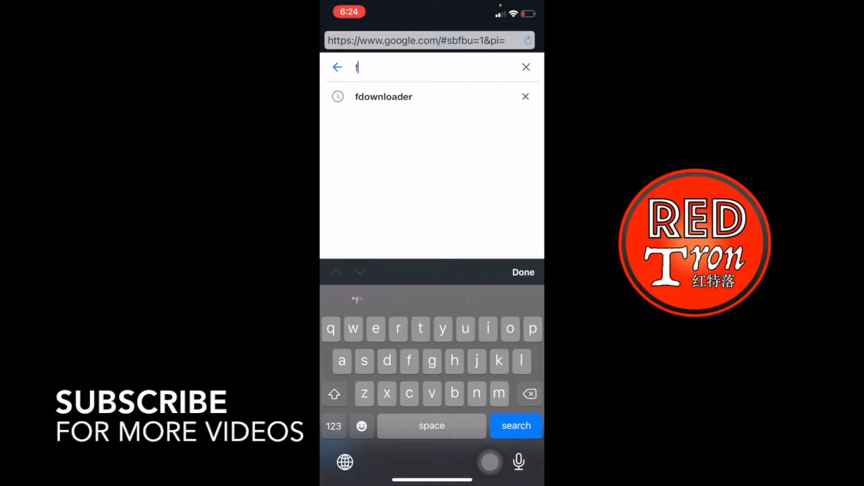
{"action": "type", "text": "dp"}
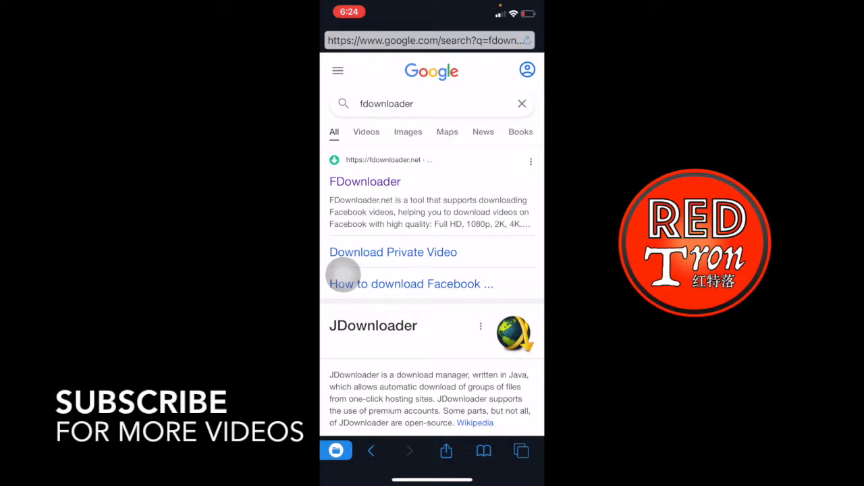
{"action": "left_click", "coordinate": [365, 180]}
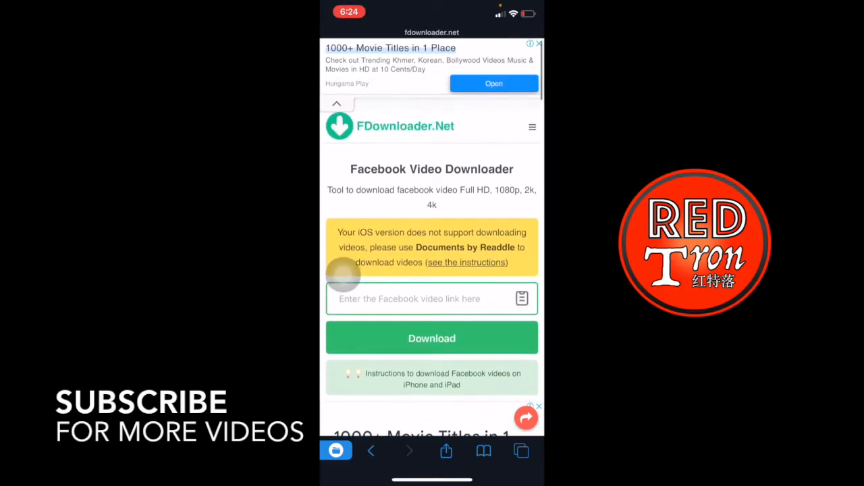
Submit the pasted Facebook link so FDownloader lists its MP4 download options.
{"action": "scroll", "scroll_direction": "down", "scroll_amount": 3}
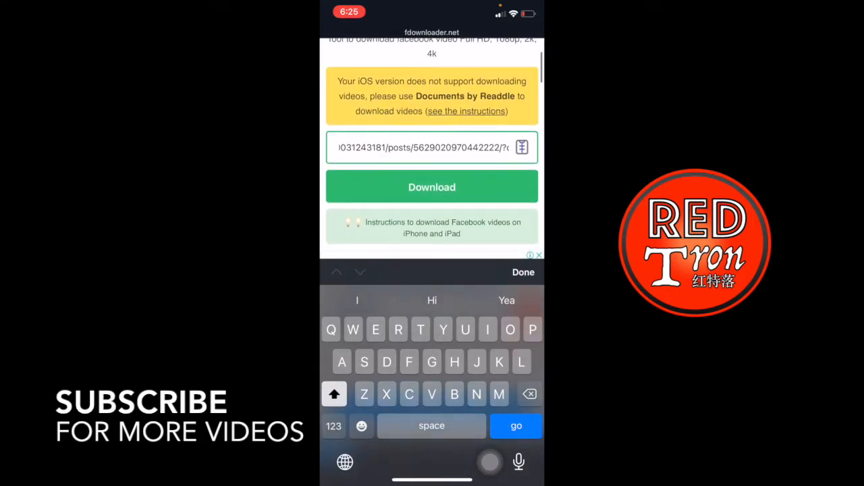
{"action": "left_click", "coordinate": [431, 187]}
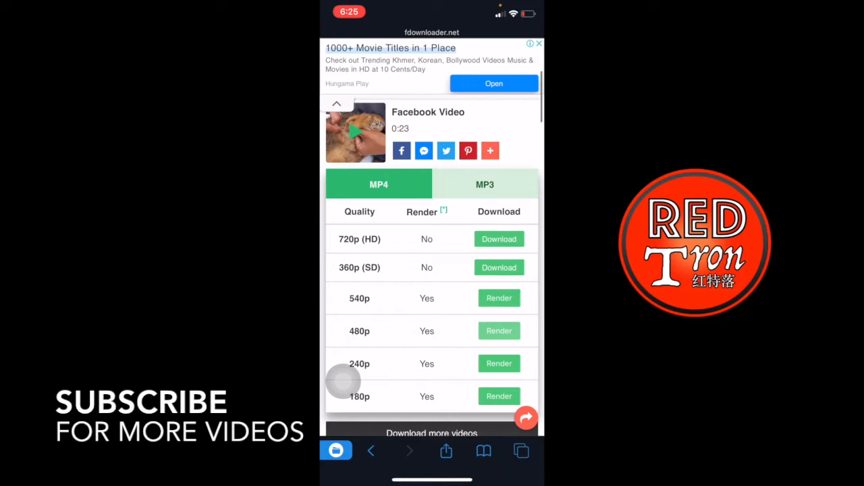
Glance at the MP3 options, return to MP4 and start the 720p HD download.
{"action": "scroll", "scroll_direction": "down", "scroll_amount": 3}
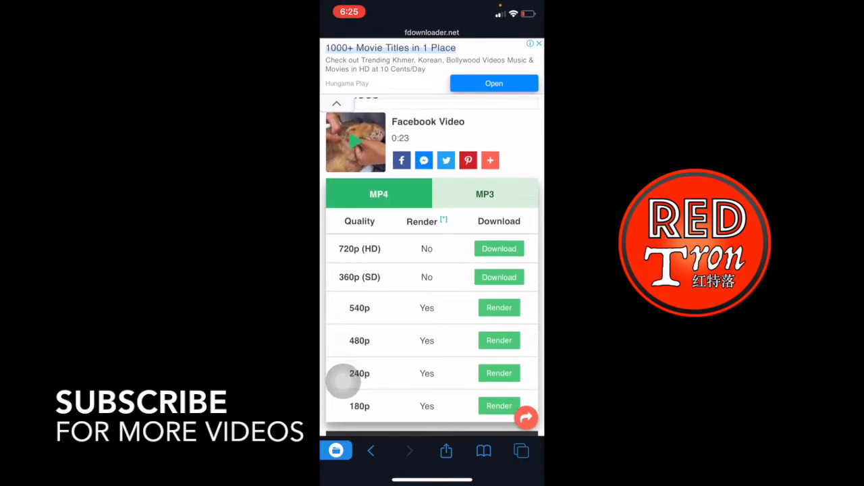
{"action": "left_click", "coordinate": [485, 194]}
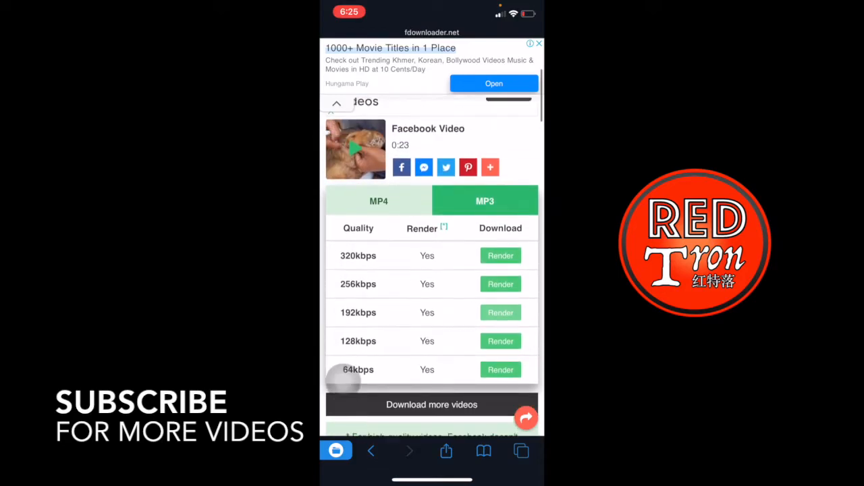
{"action": "scroll", "scroll_direction": "down", "scroll_amount": 3}
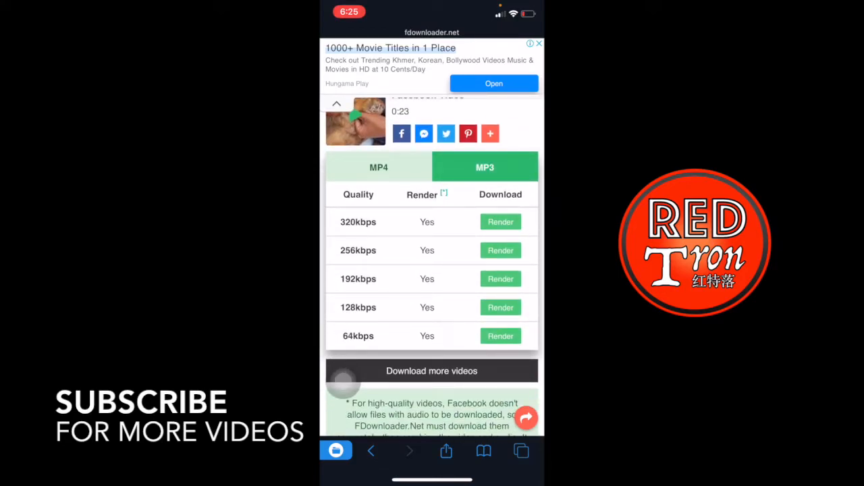
{"action": "left_click", "coordinate": [378, 167]}
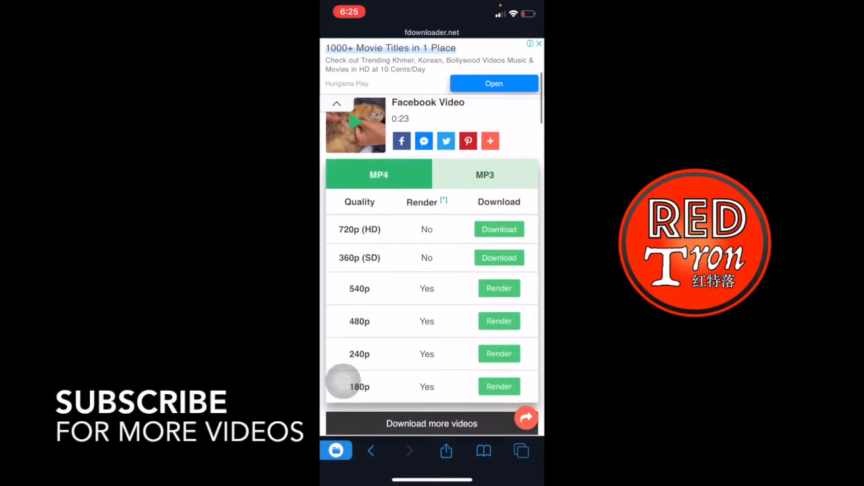
{"action": "left_click", "coordinate": [498, 228]}
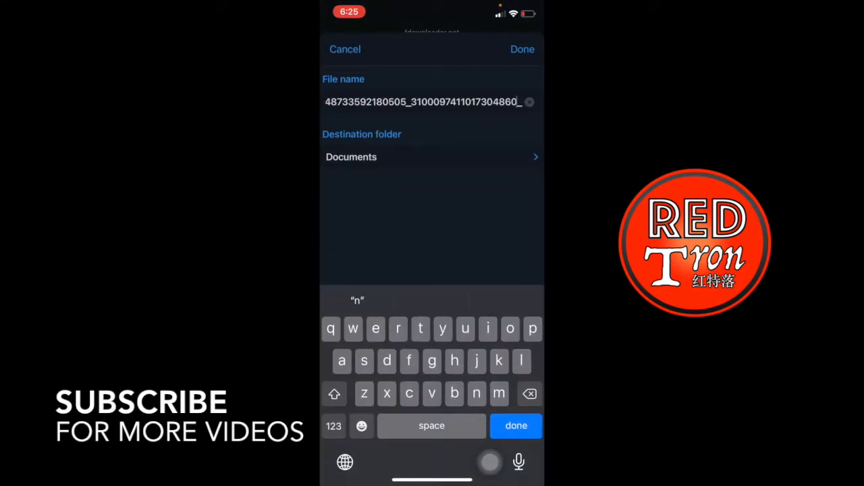
Replace the numeric file name with 'Facebook video' and save it to Documents.
{"action": "left_click", "coordinate": [530, 102]}
{"action": "type", "text": "Facebook v"}
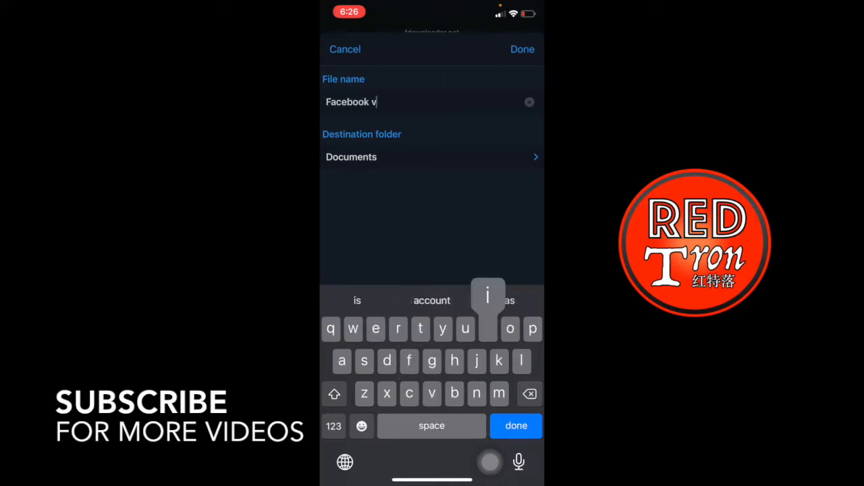
{"action": "left_click", "coordinate": [522, 48]}
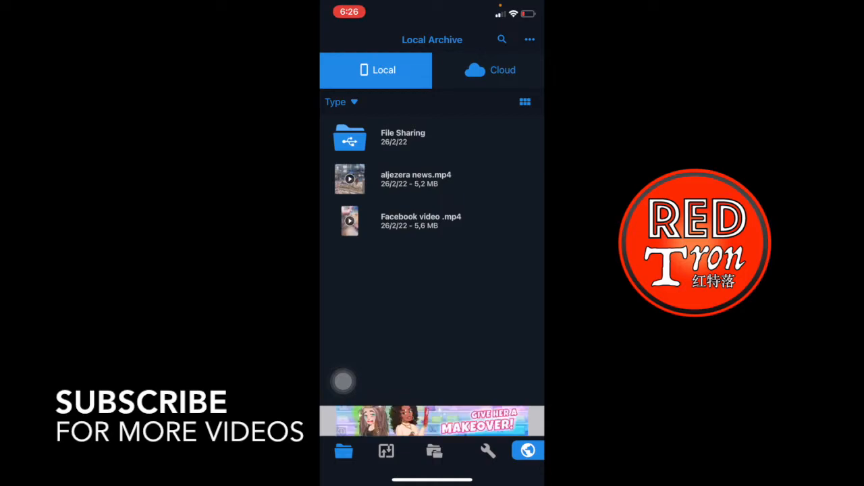
Check Facebook video .mp4 in the Local Archive list before returning Home.
{"action": "left_click", "coordinate": [421, 221]}
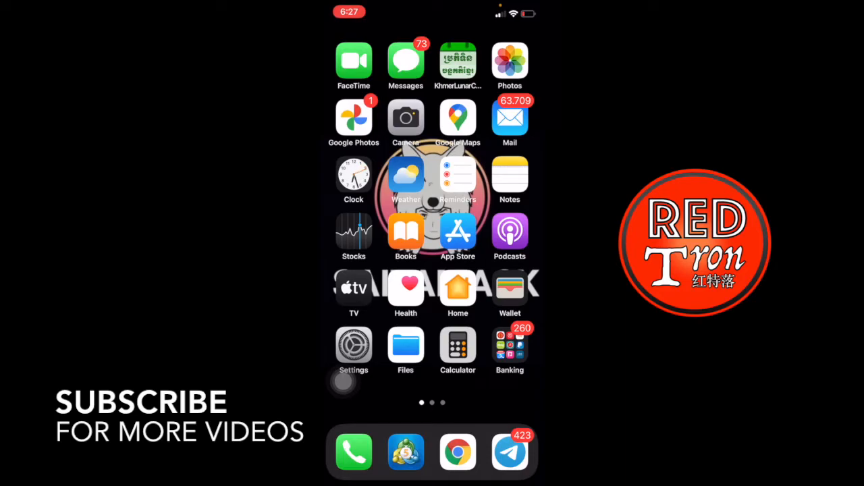
In Files, browse to the Total location showing its Local Archive folder.
{"action": "left_click", "coordinate": [406, 347]}
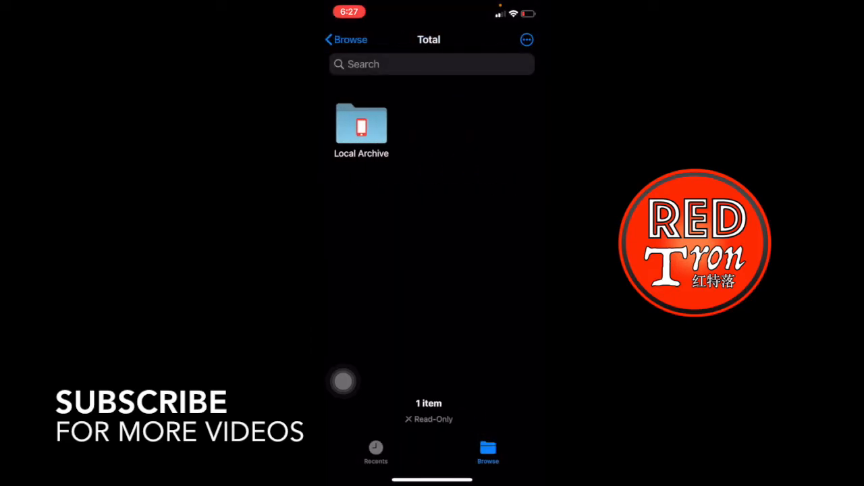
{"action": "left_click", "coordinate": [346, 39]}
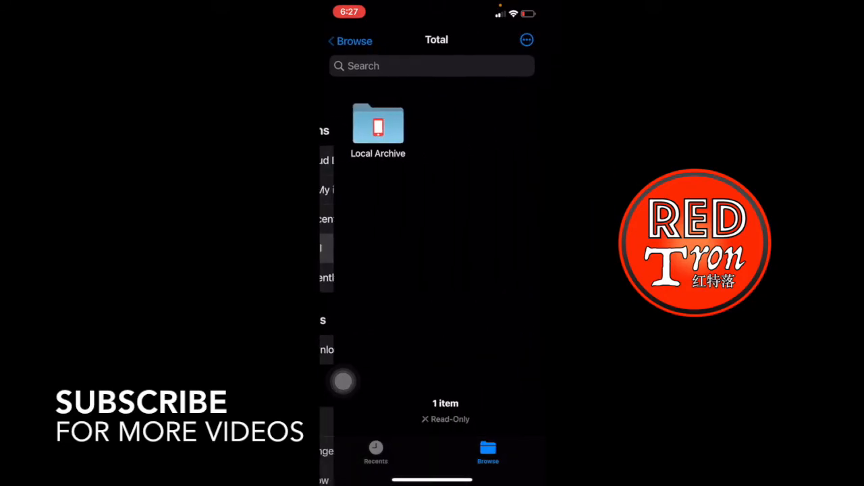
{"action": "left_click", "coordinate": [378, 125]}
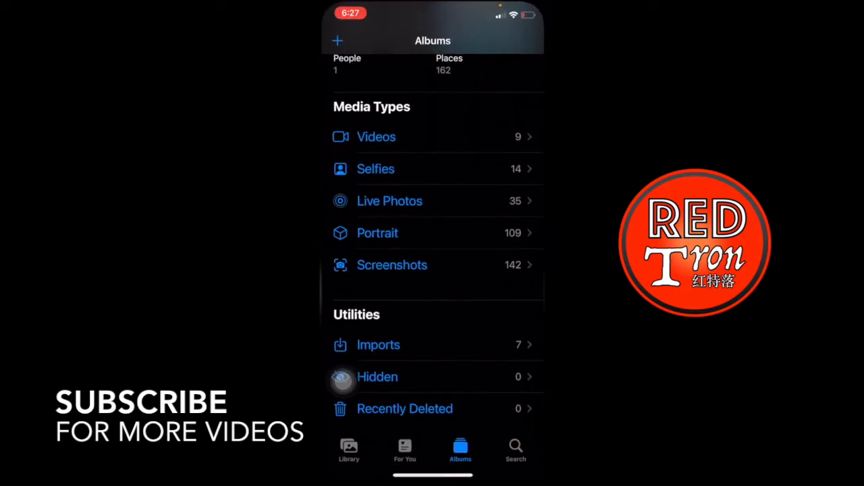
{"action": "left_click", "coordinate": [376, 136]}
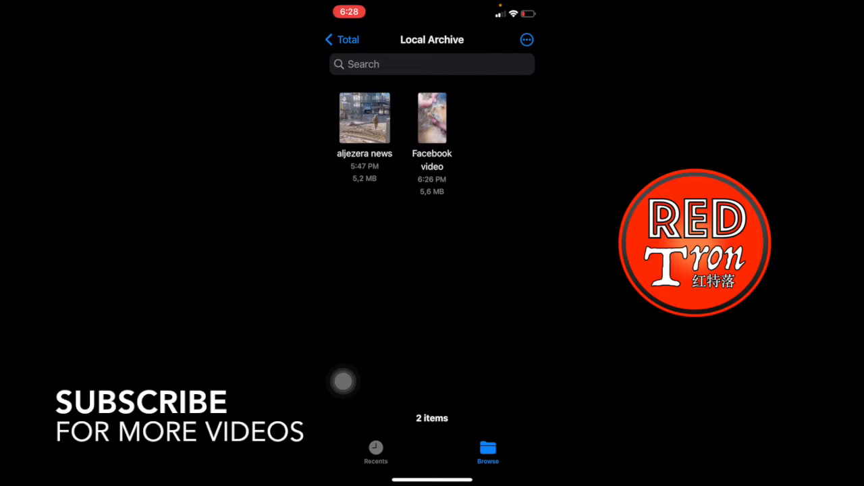
Preview the downloaded Facebook video from the Local Archive folder in Files.
{"action": "left_click", "coordinate": [431, 116]}
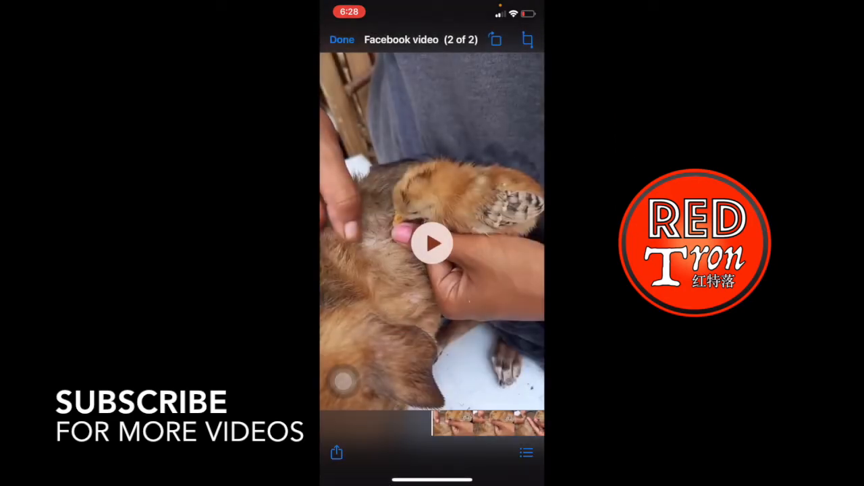
Save the Facebook video to Photos so the Videos album shows 10 videos.
{"action": "left_click", "coordinate": [342, 39]}
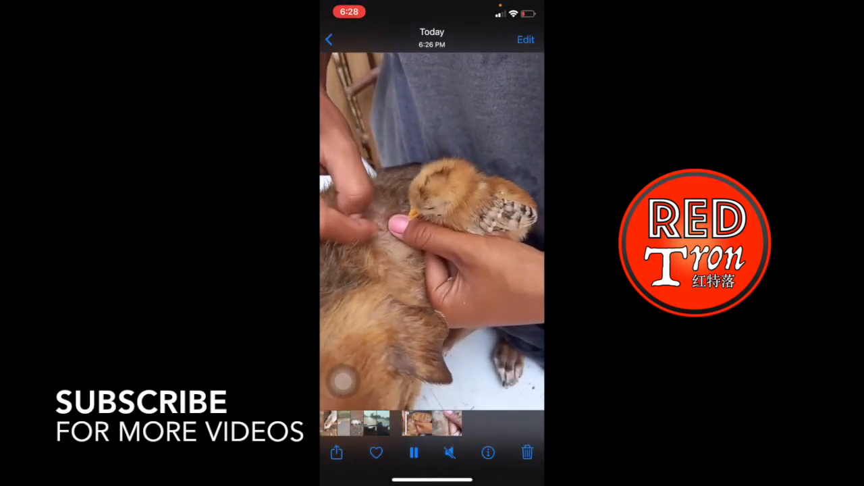
{"action": "left_click", "coordinate": [329, 39]}
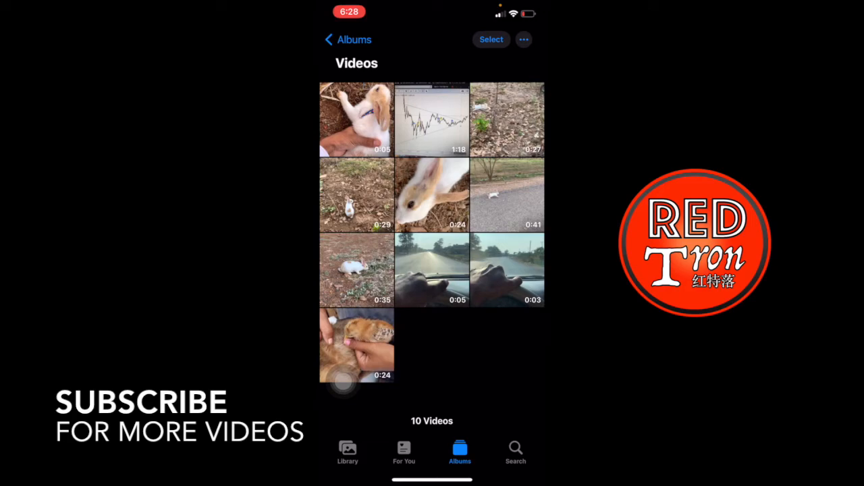